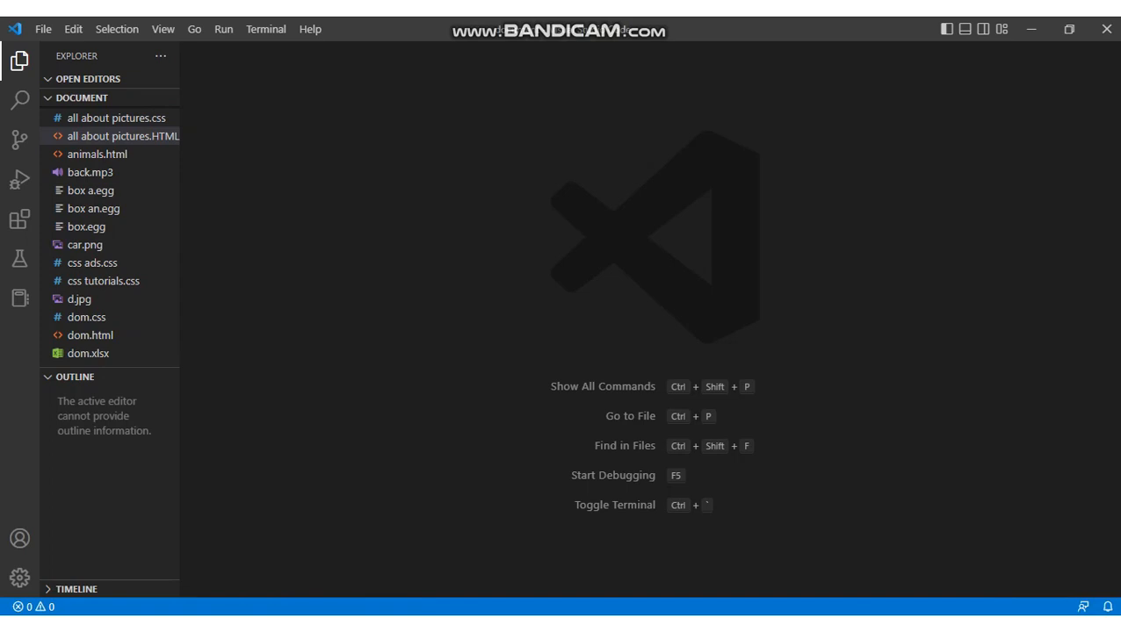
Delete the stylesheet <link> line from all about pictures.HTML and save
click(124, 135)
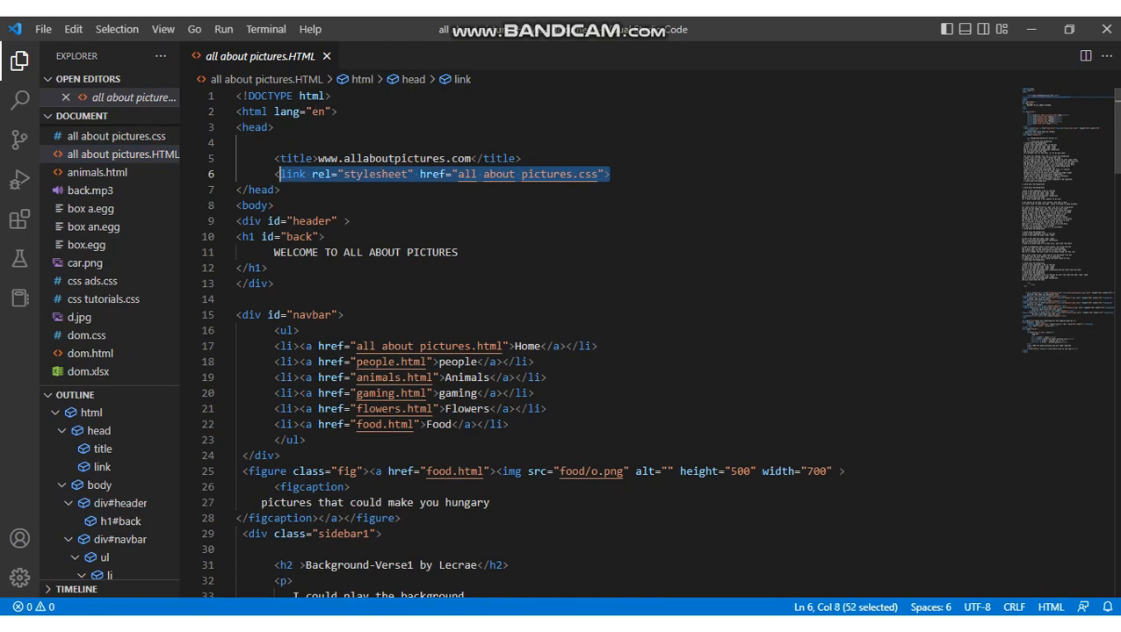
key(Delete)
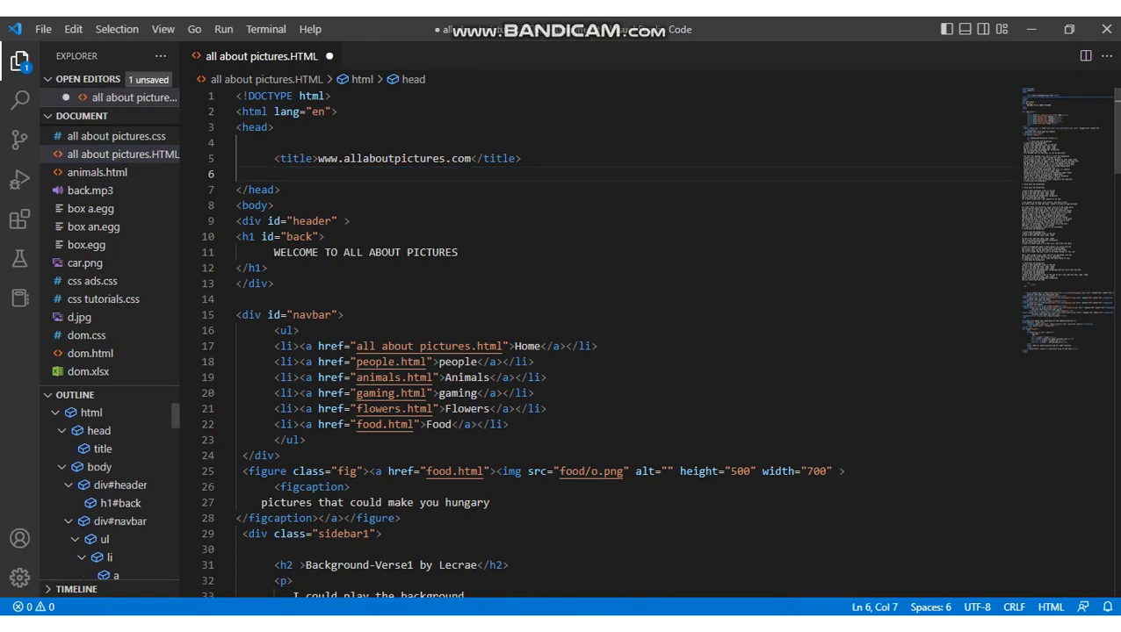
key(ctrl+s)
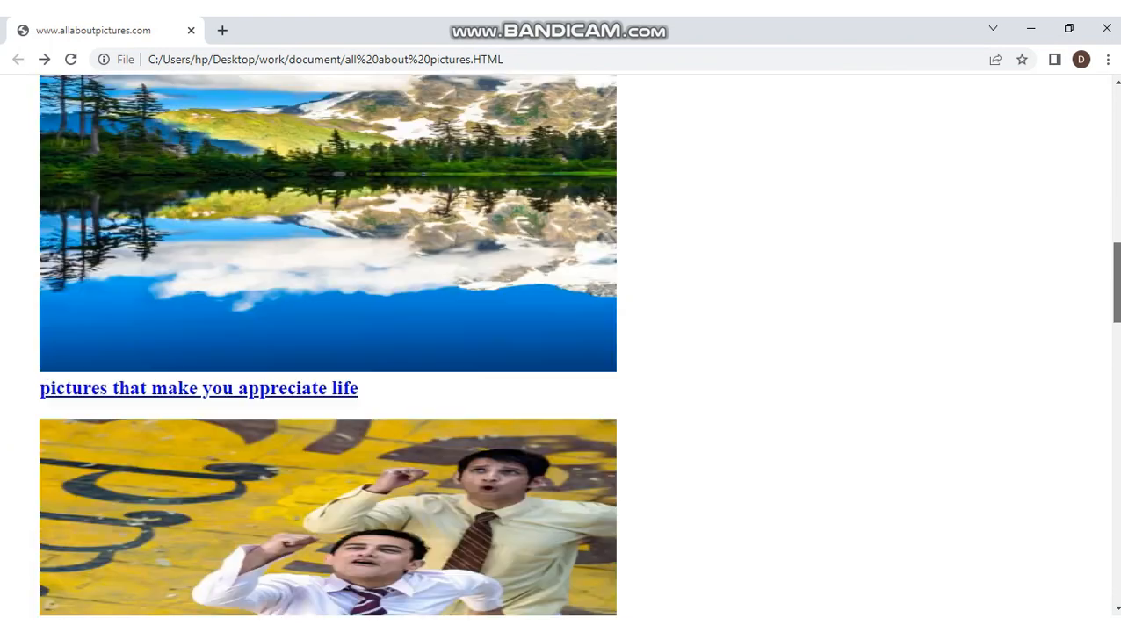
Scroll through the unstyled pictures page with plain images and blue underlined captions
scroll(down, 3)
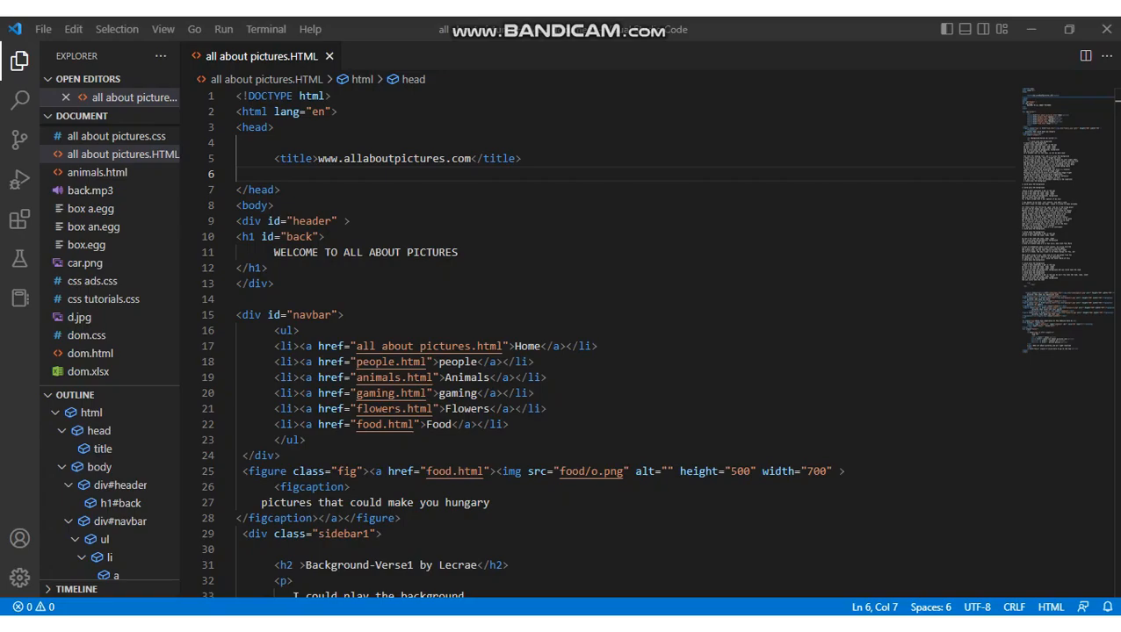
Type <link rel="stylesheet" href="all about pictures.css"> on line 6 and save
text(<link rel="stylesheet" href="all about pictures.css">)
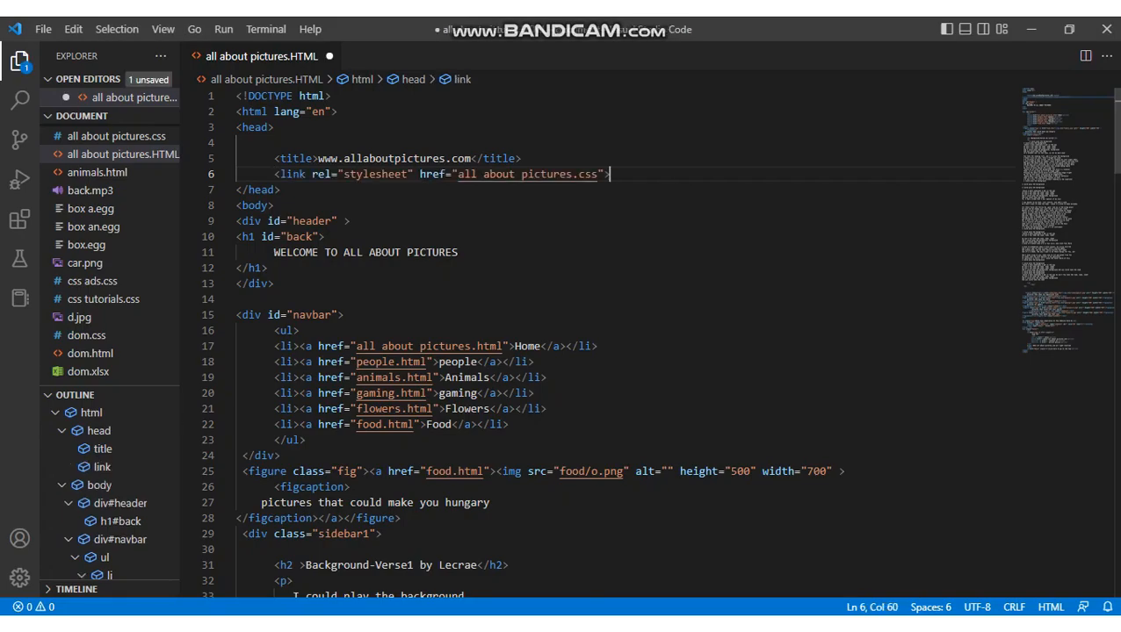
key(ctrl+s)
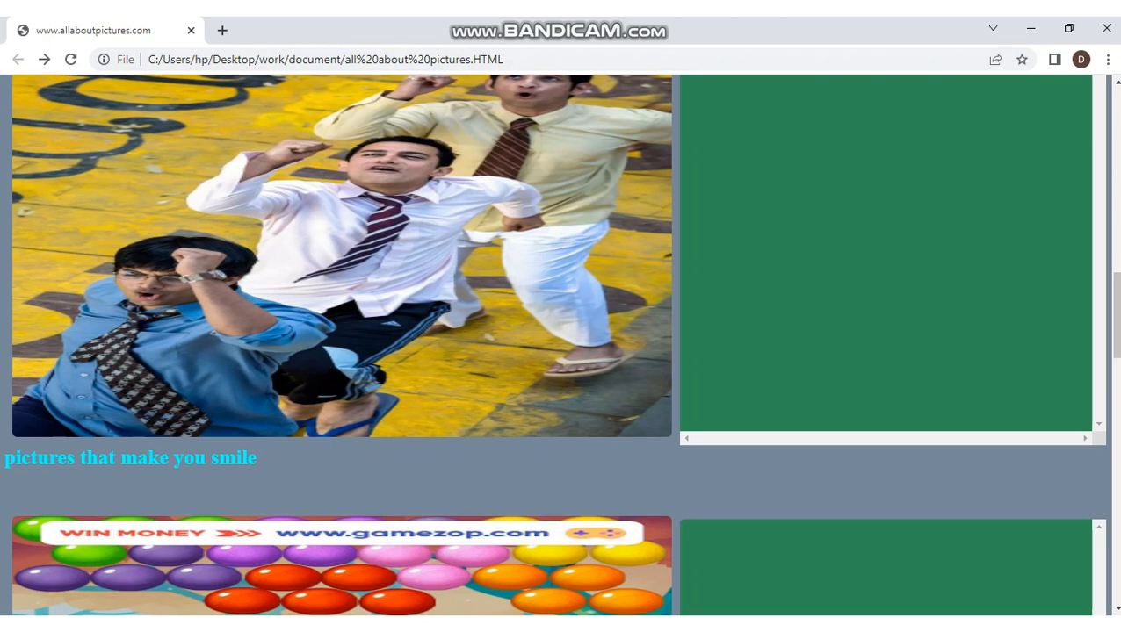
Scroll through the styled page with teal header, grey navigation and green sidebar
scroll(down, 3)
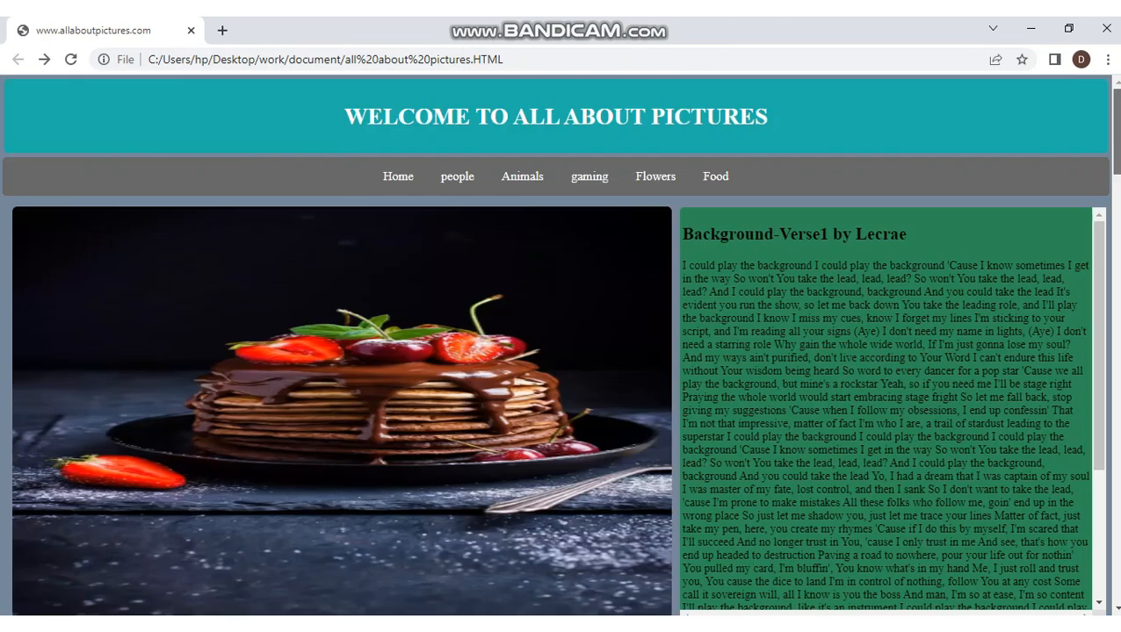
scroll(down, 3)
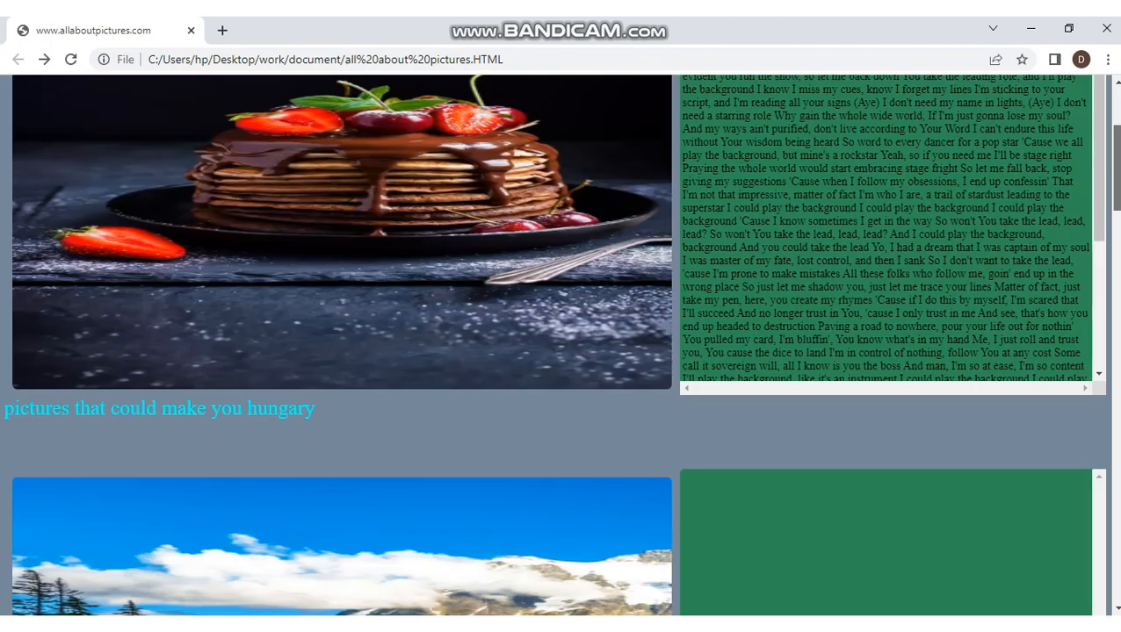